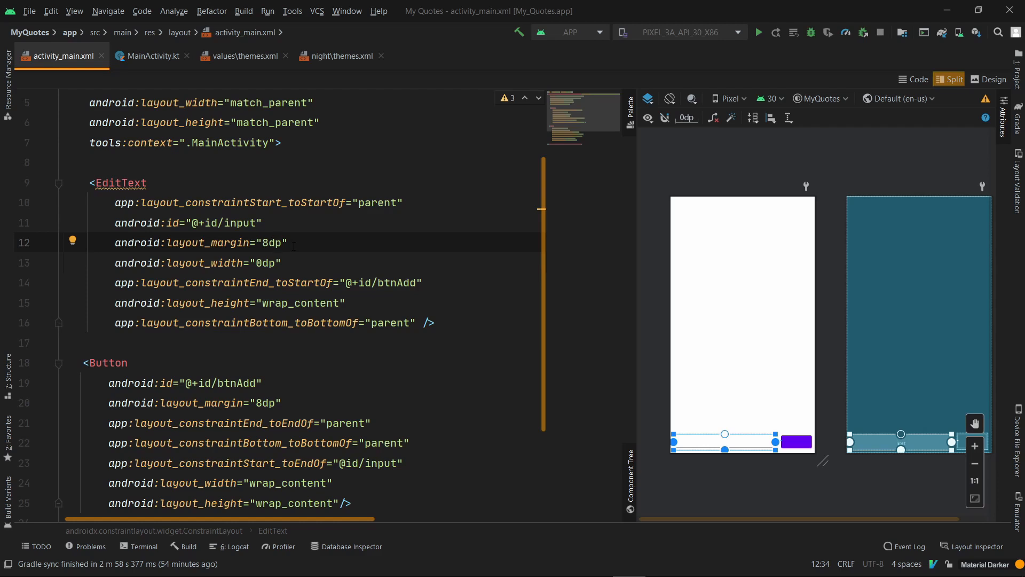
Step: Adjust the EditText margin value in the layout XML
double_click(271, 242)
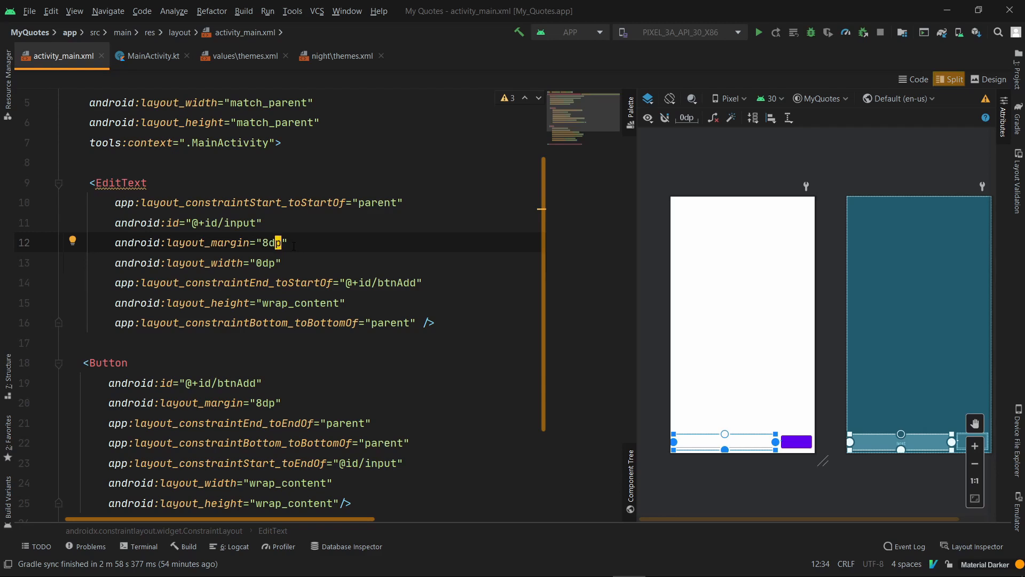
left_click(293, 242)
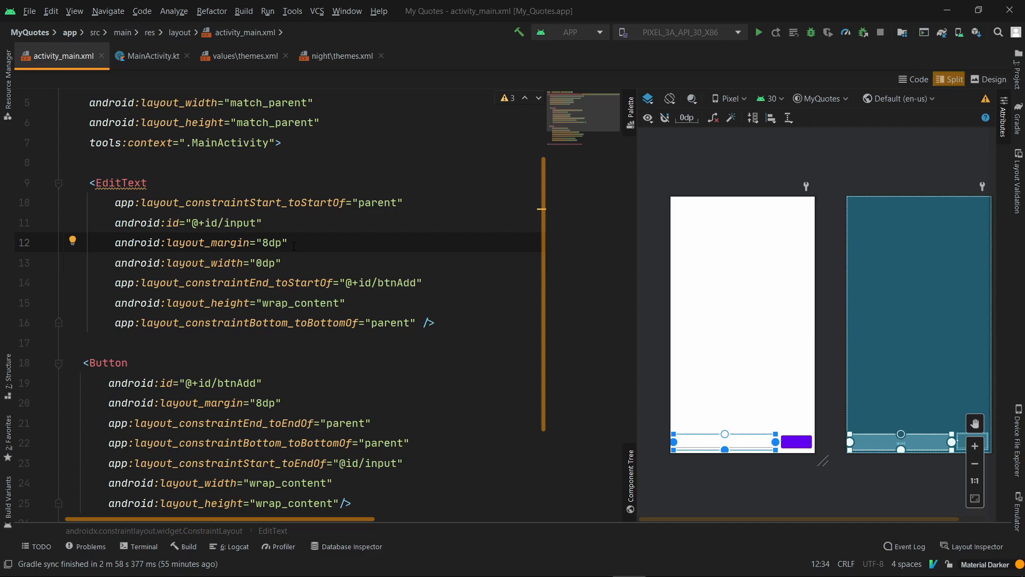
scroll("down", 3)
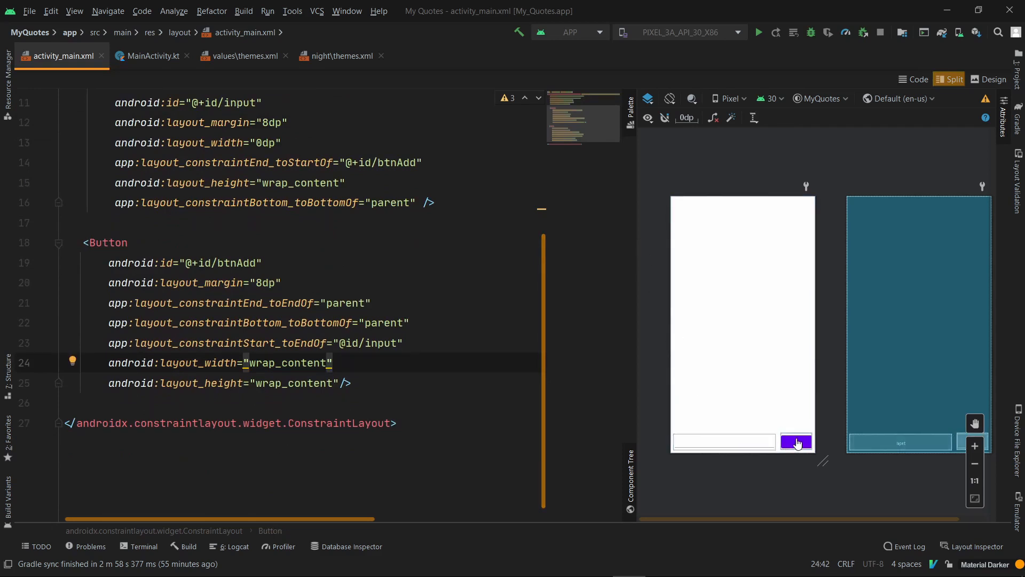
Step: Add android:text="ADD" to the Button and start its textSize attribute
left_click(796, 442)
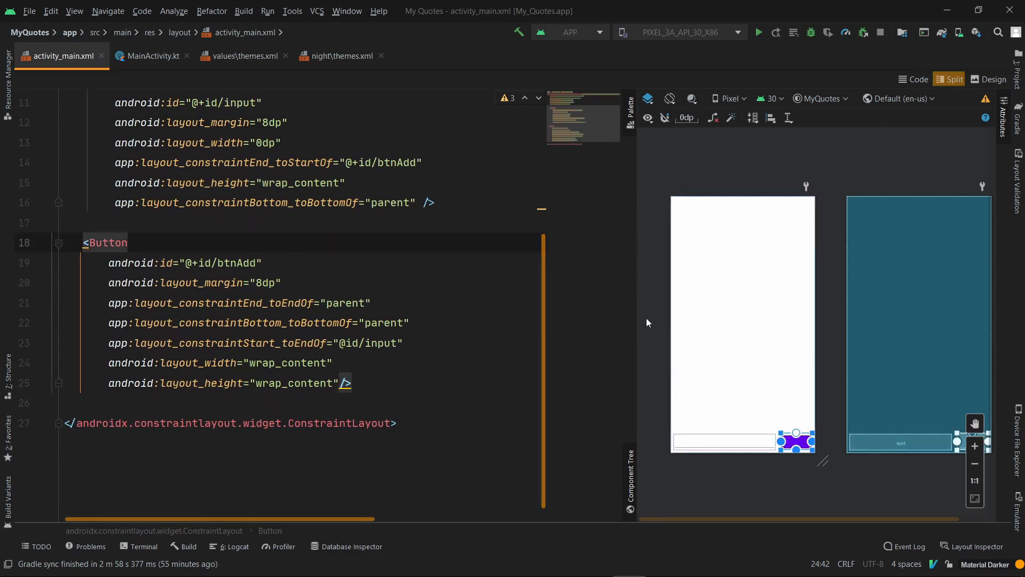
left_click(265, 282)
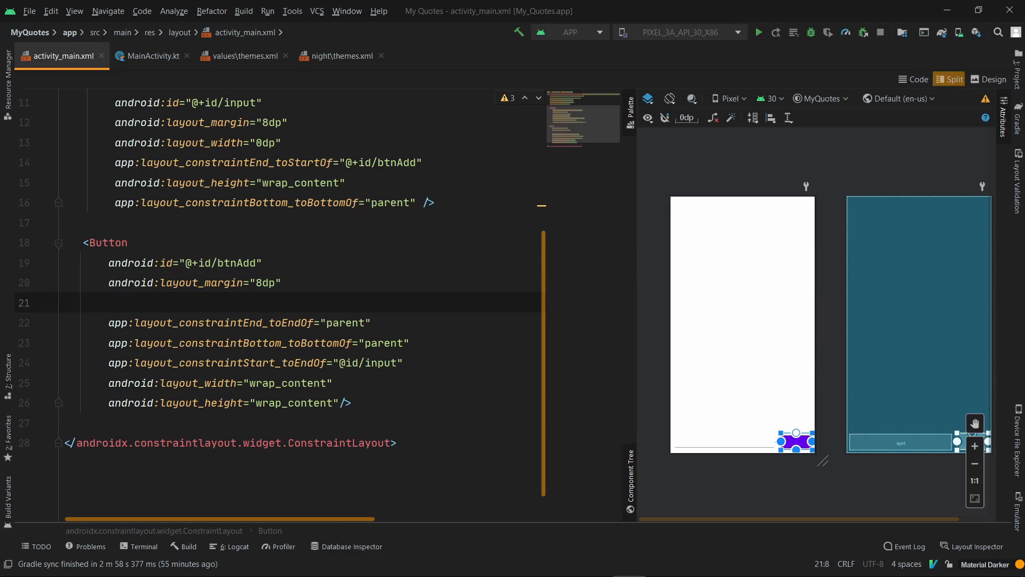
type("etx")
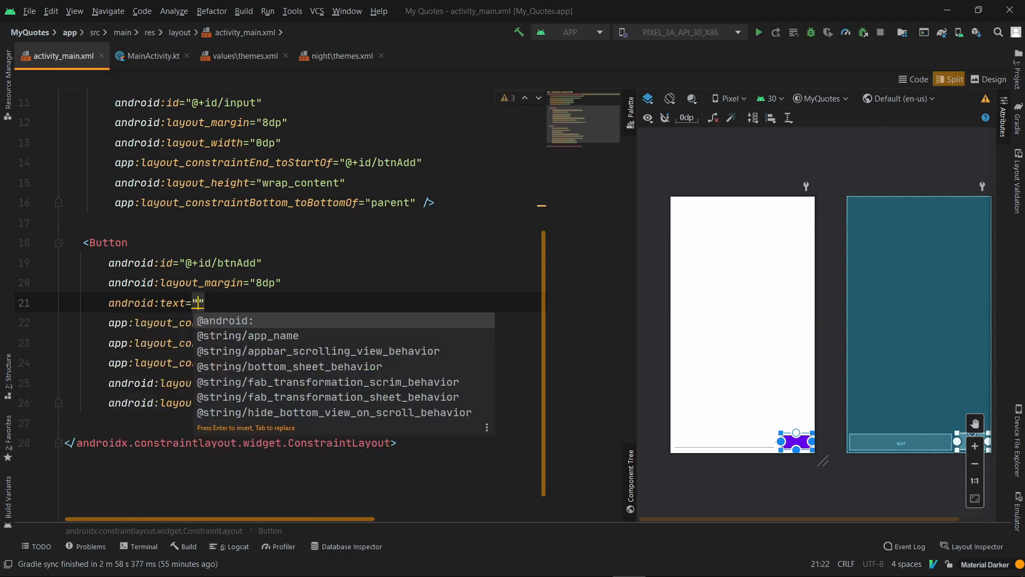
type("A")
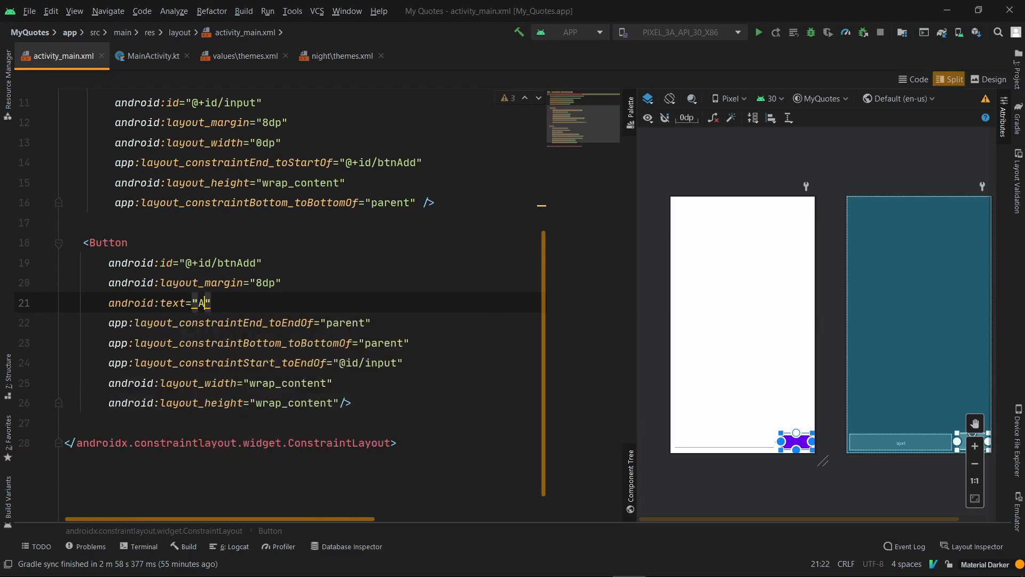
type("DD")
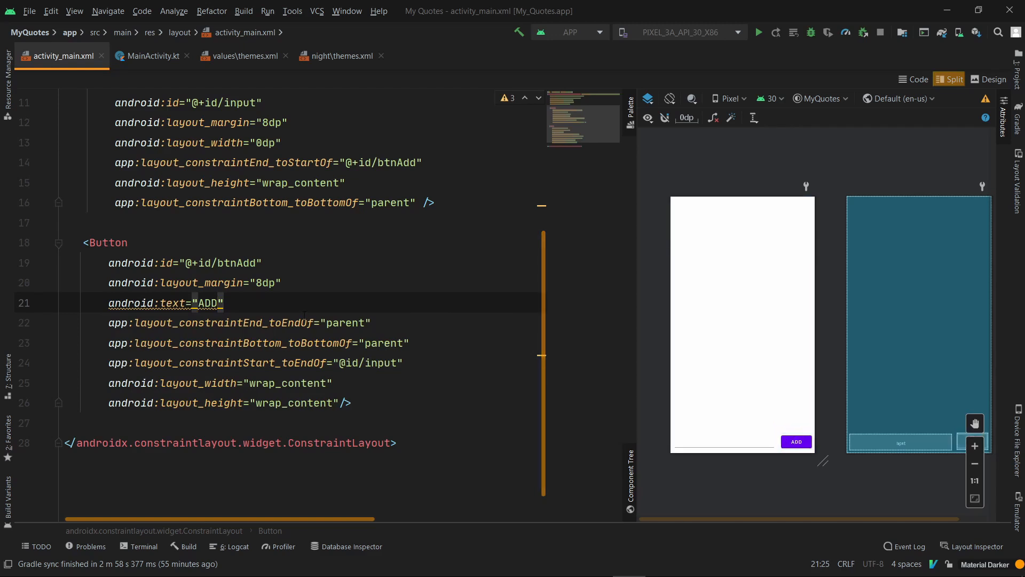
type("textSize=\"")
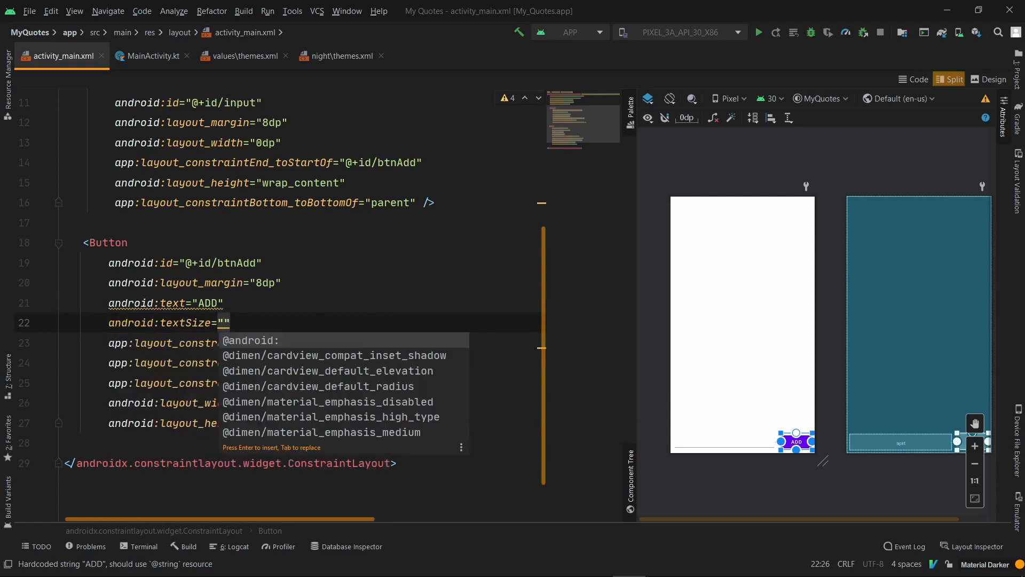
Step: Complete the Button's android:textSize attribute as 16sp
type("16sp")
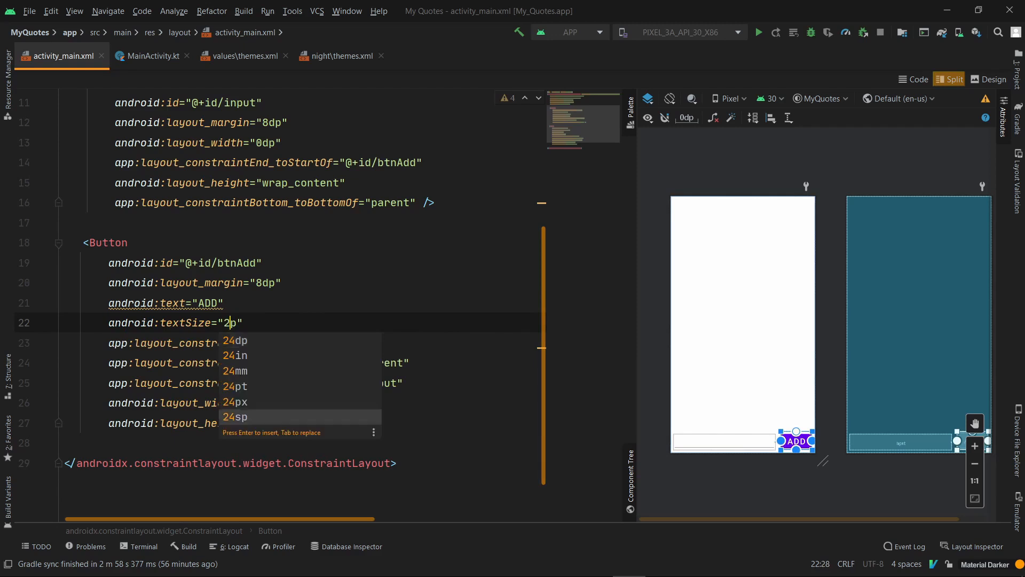
type("16")
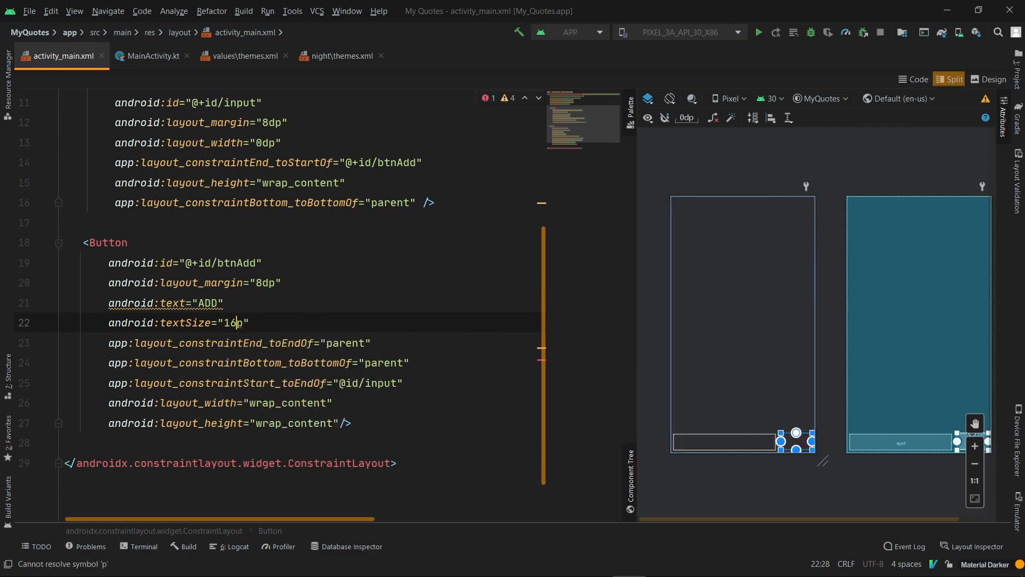
type("s")
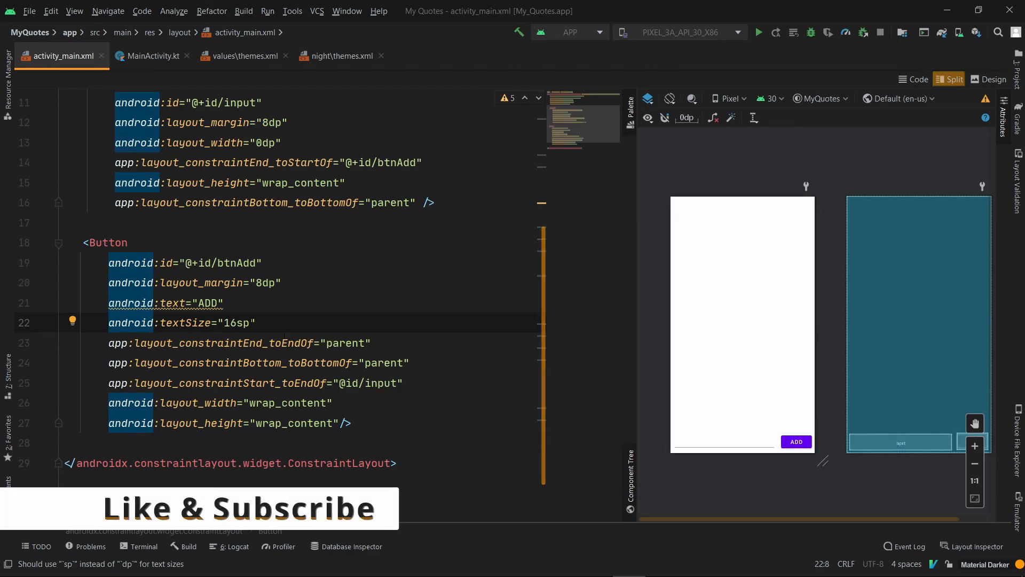
Step: Add android:hint="Add your quote" to the EditText and check it in the preview
left_click(796, 441)
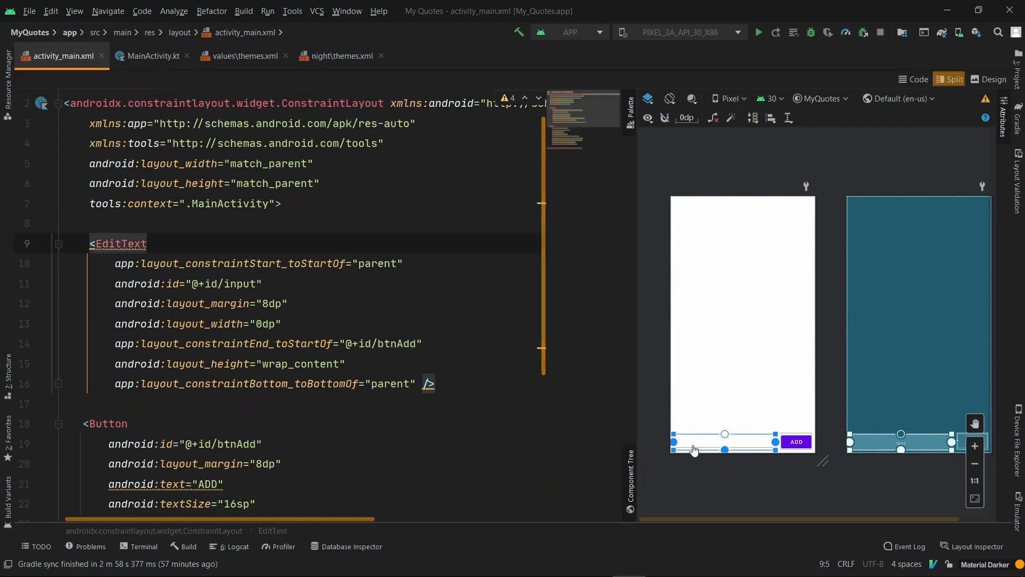
mouse_move(656, 328)
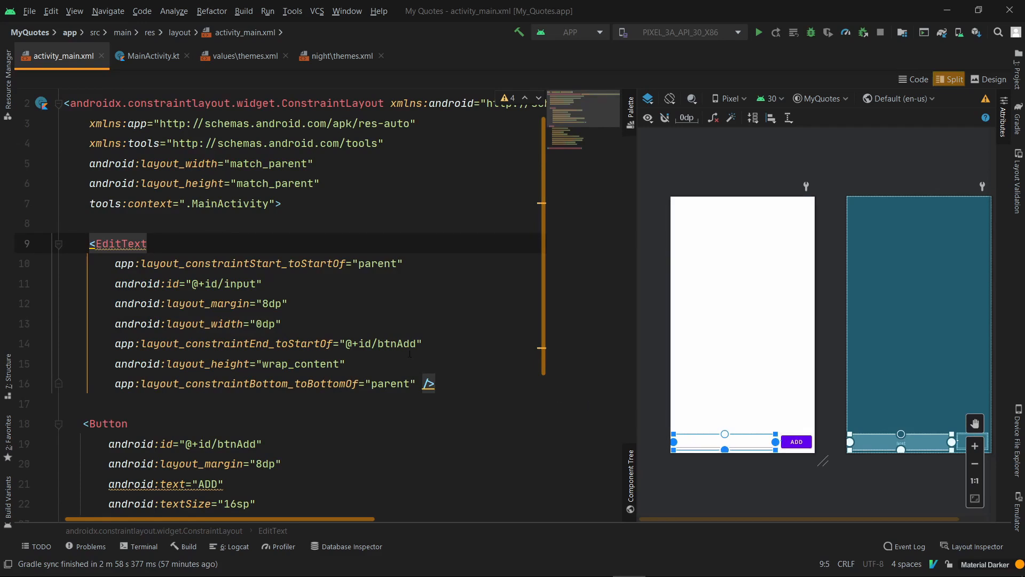
left_click(281, 322)
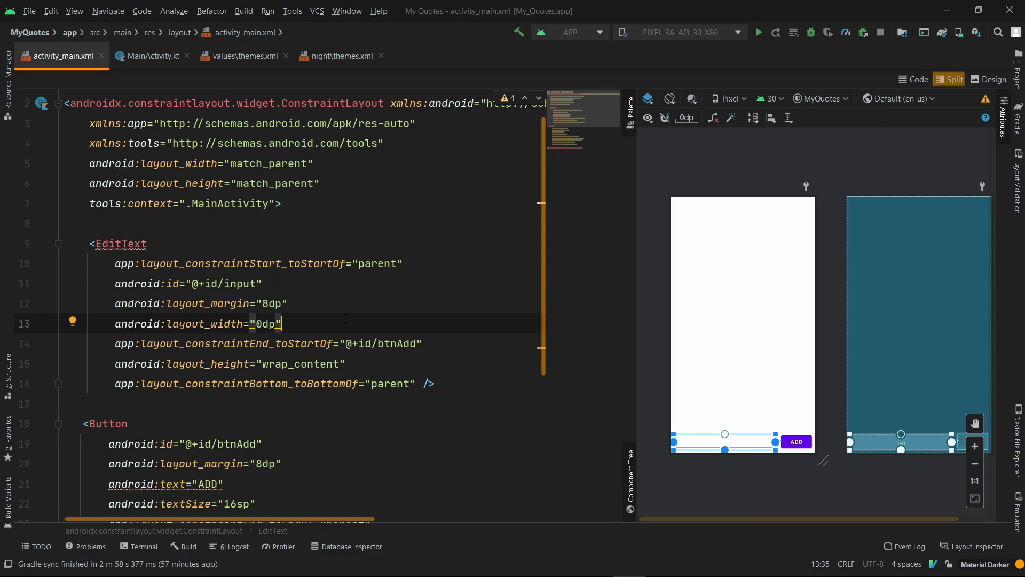
key("Return")
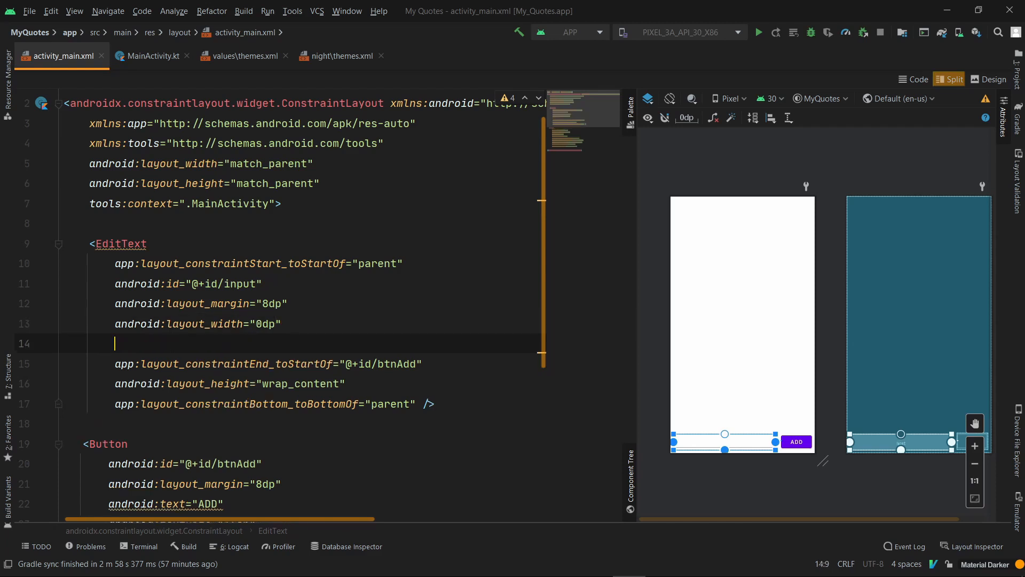
type("h")
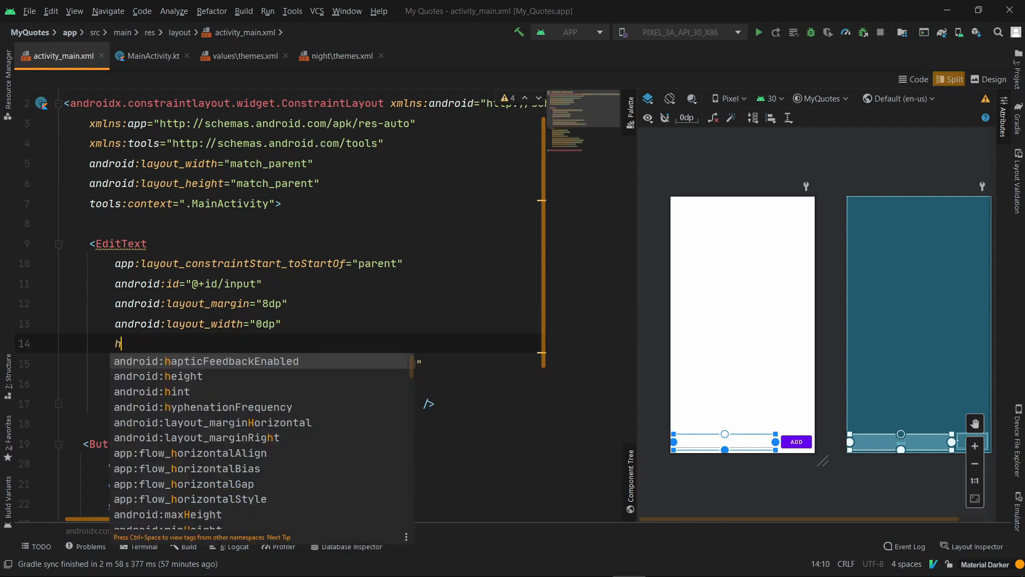
type("id:hint=\"")
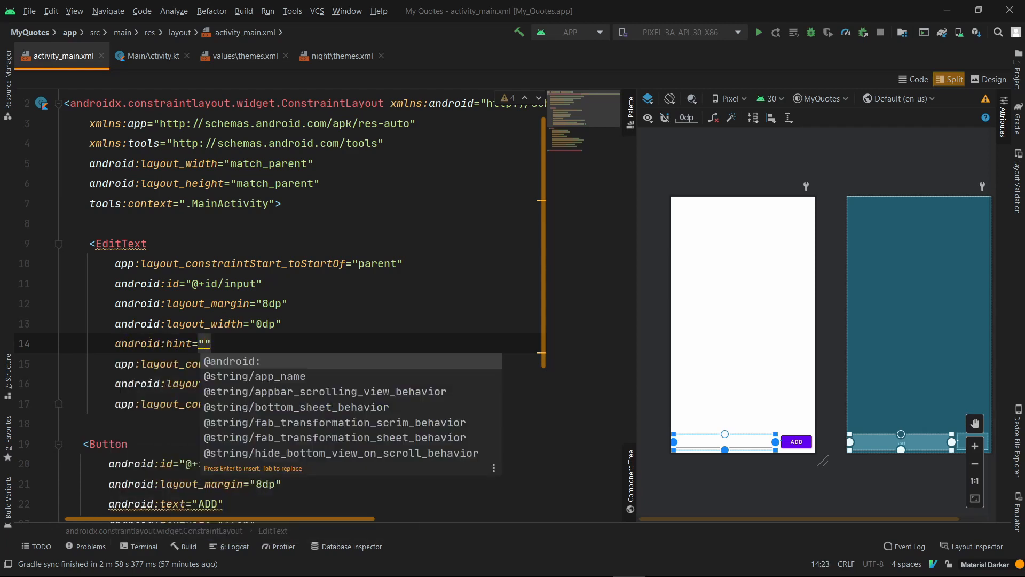
type("Add")
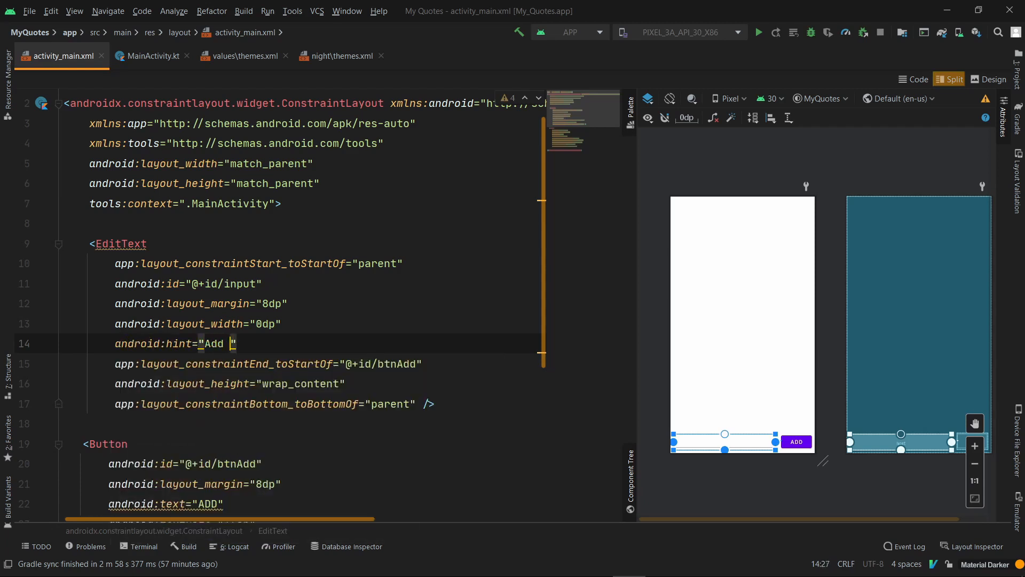
type("your quote")
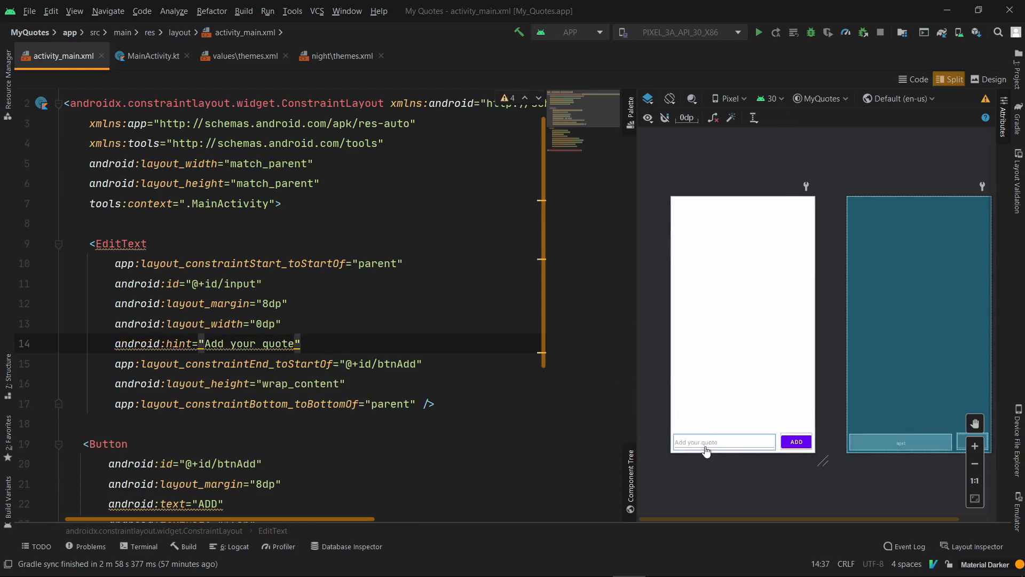
mouse_move(694, 444)
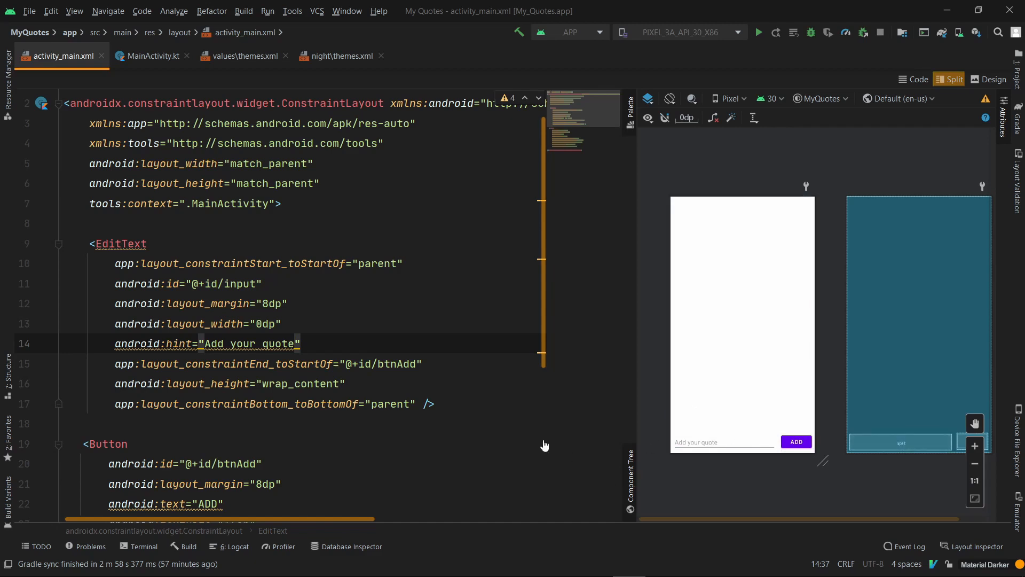
left_click(723, 443)
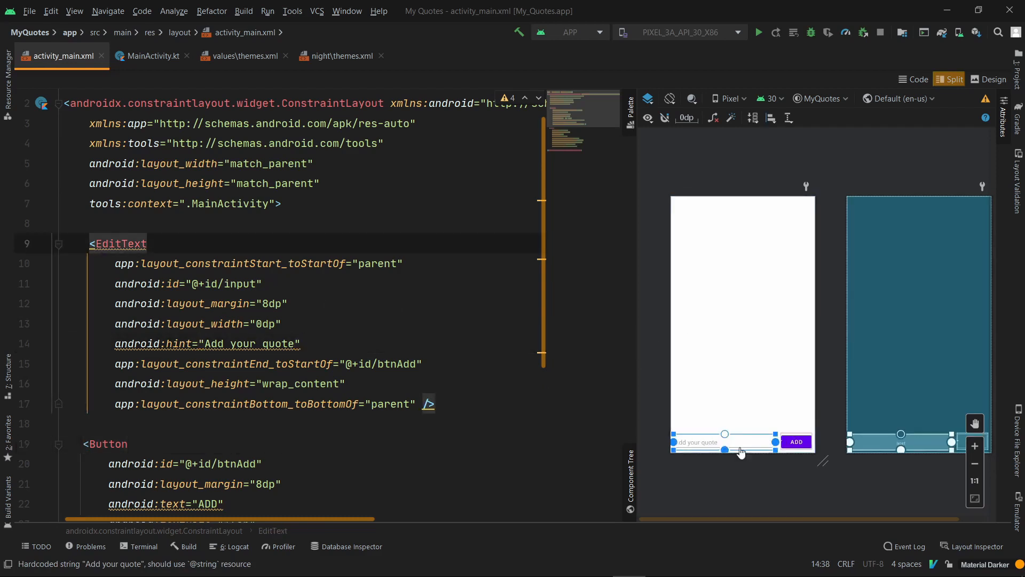
mouse_move(741, 450)
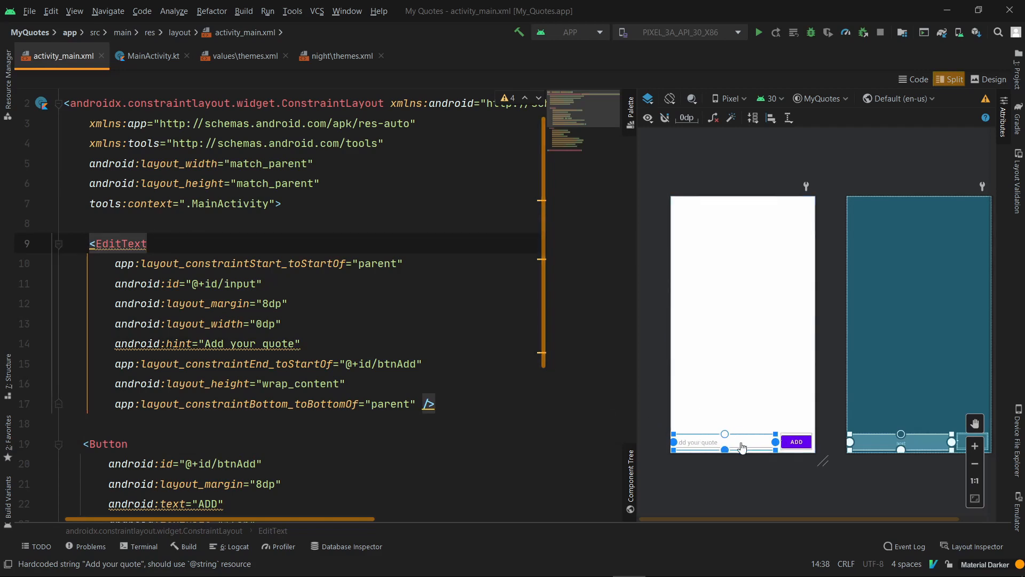
mouse_move(686, 431)
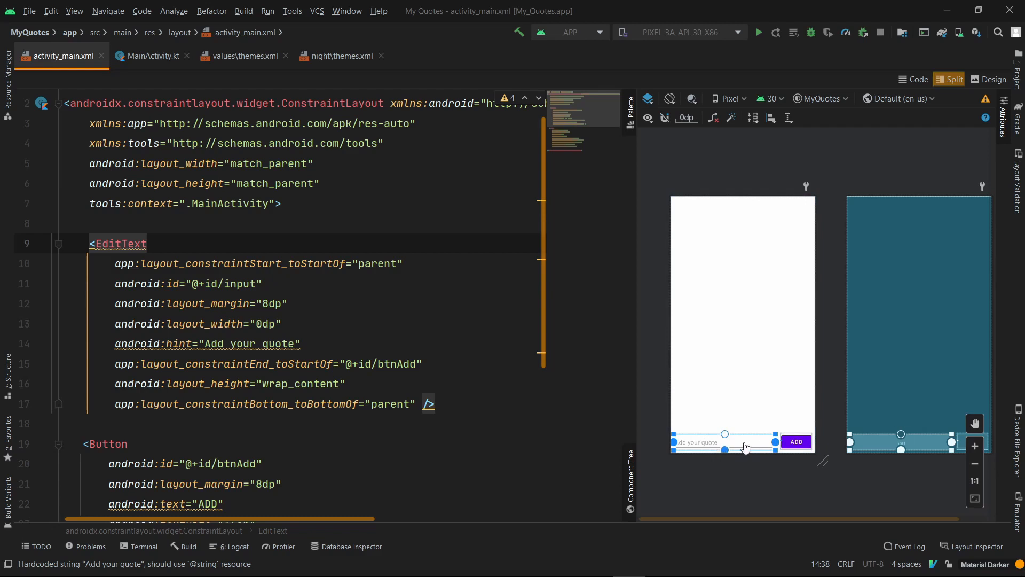
mouse_move(703, 289)
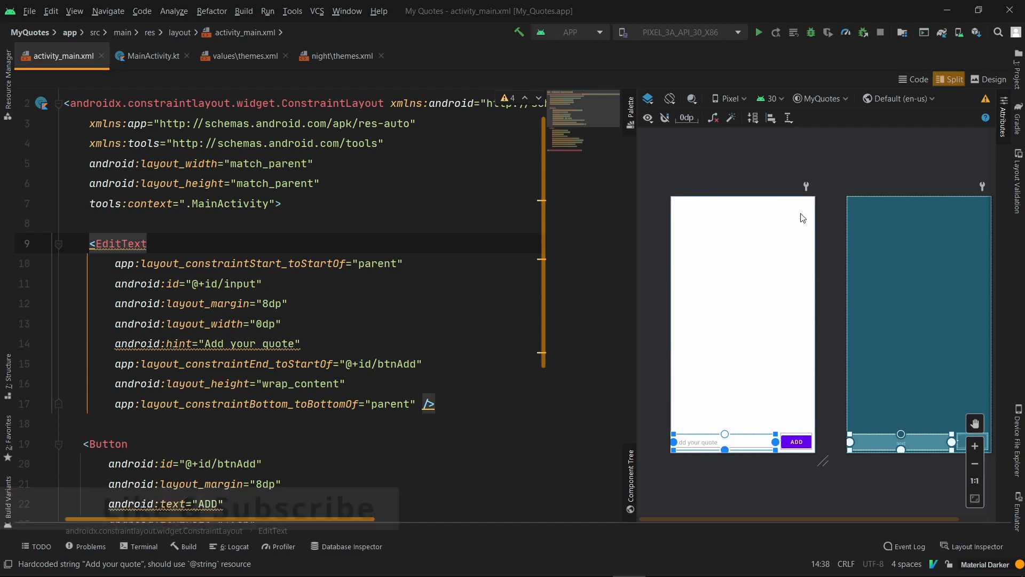
mouse_move(791, 220)
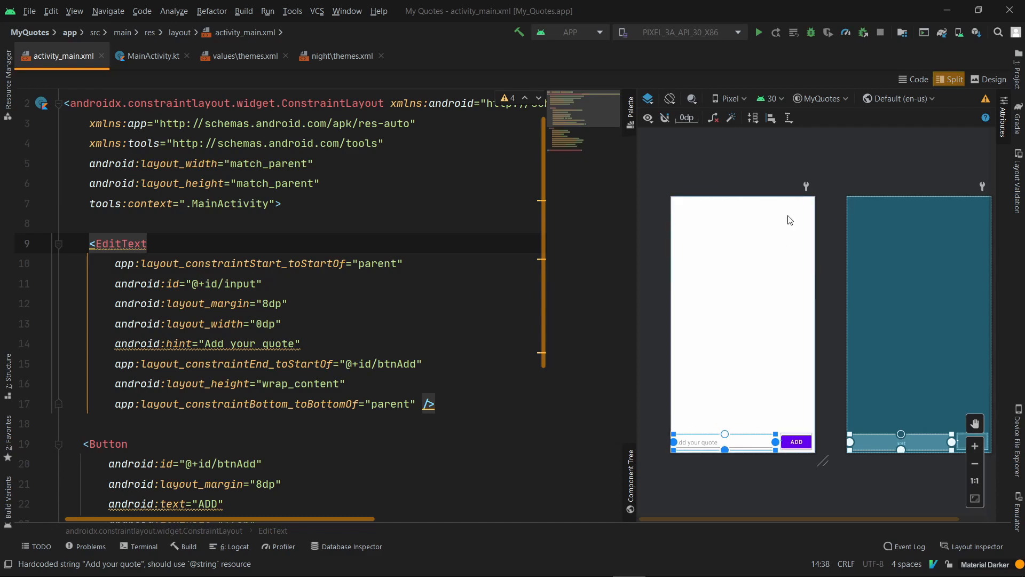